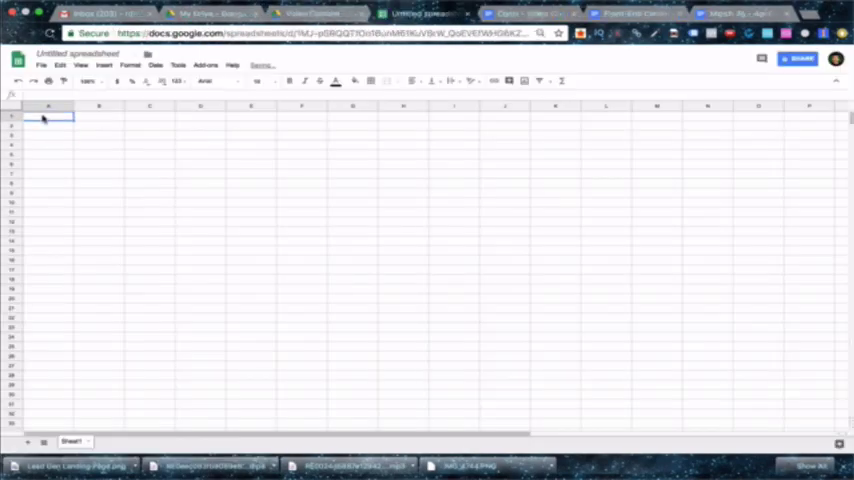
- Enter 'tree removal' and 'tree services' as starting keyword ideas in the blank sheet
{"action": "type", "text": "tree removal"}
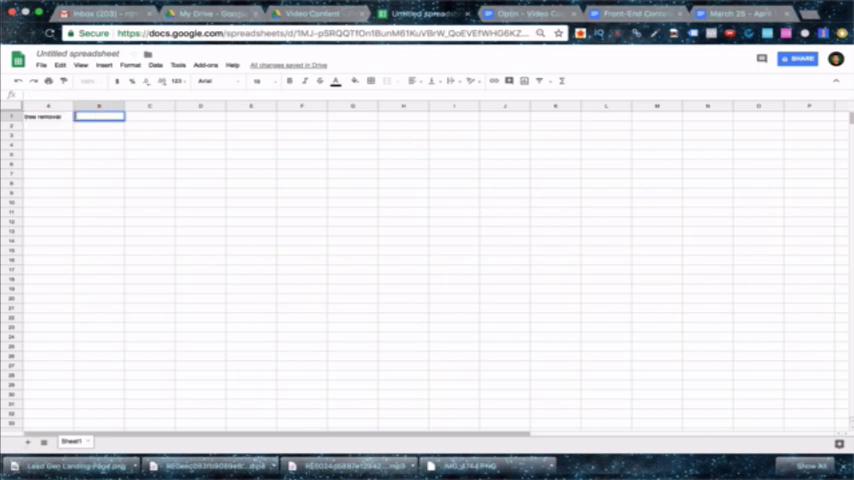
{"action": "type", "text": "tree services"}
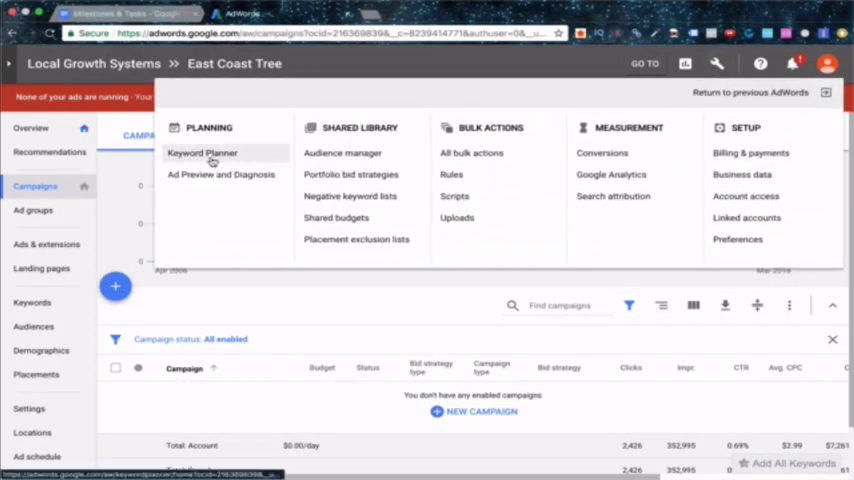
- Generate Keyword Planner ideas for the seed terms tree removal, tree service and tree cutting
{"action": "left_click", "coordinate": [202, 152]}
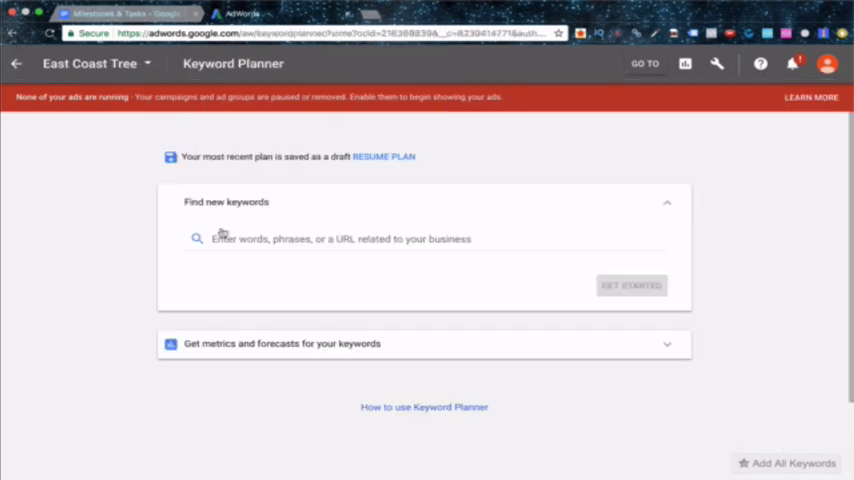
{"action": "type", "text": "tre"}
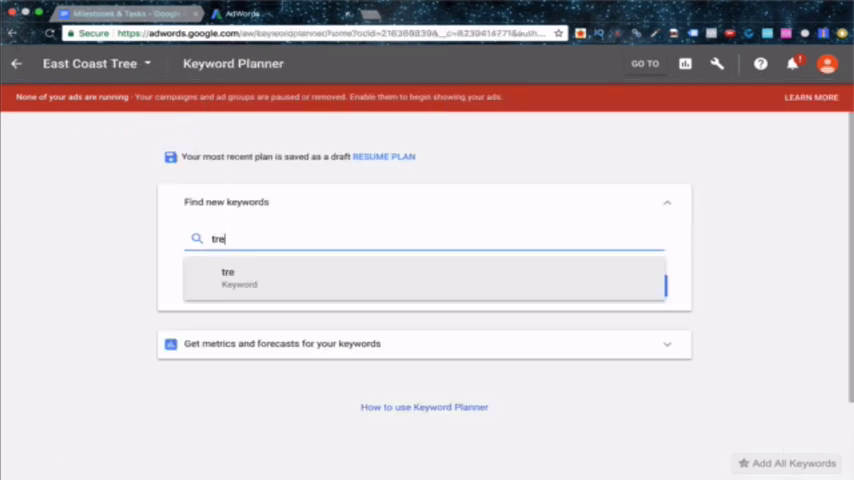
{"action": "type", "text": "tree servie"}
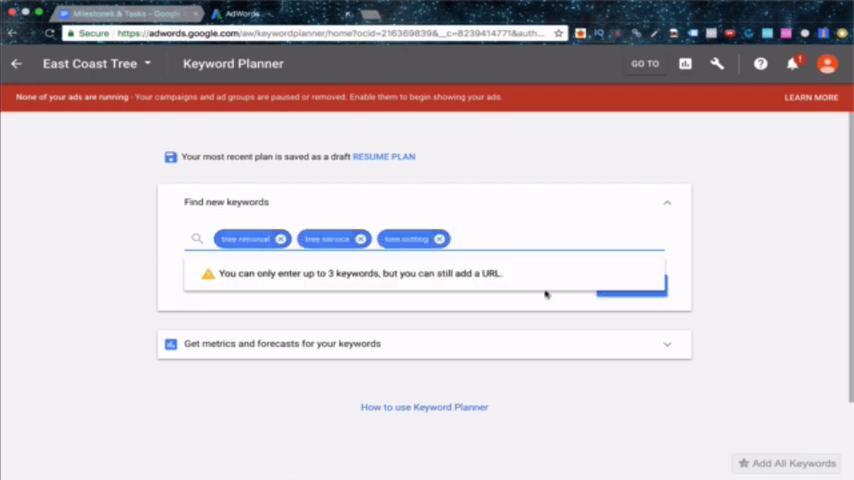
{"action": "left_click", "coordinate": [630, 284]}
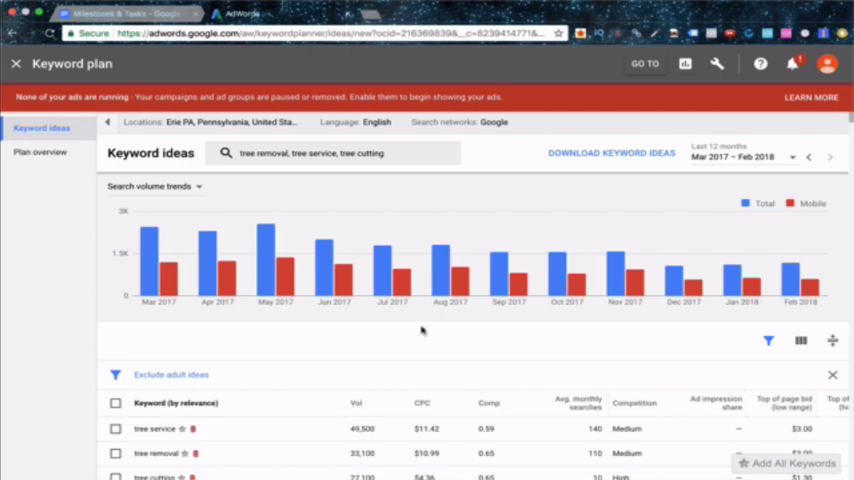
- Download the generated keyword ideas as a report
{"action": "scroll", "scroll_direction": "down", "scroll_amount": 3}
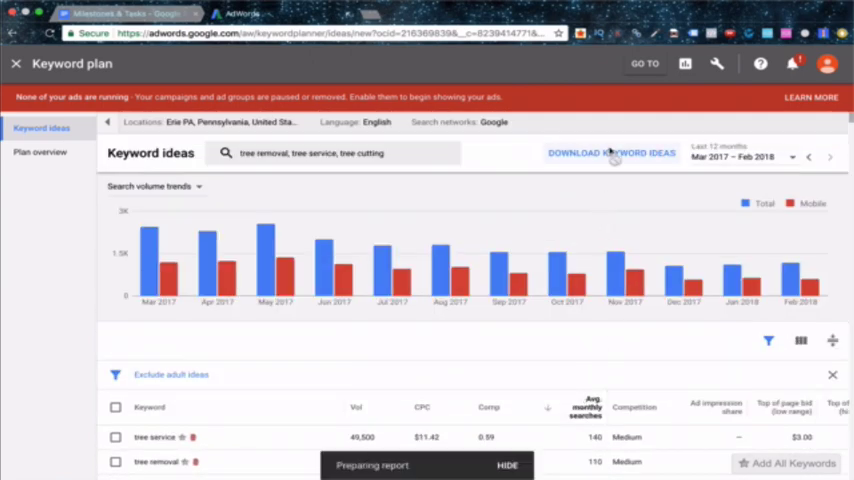
{"action": "left_click", "coordinate": [612, 152]}
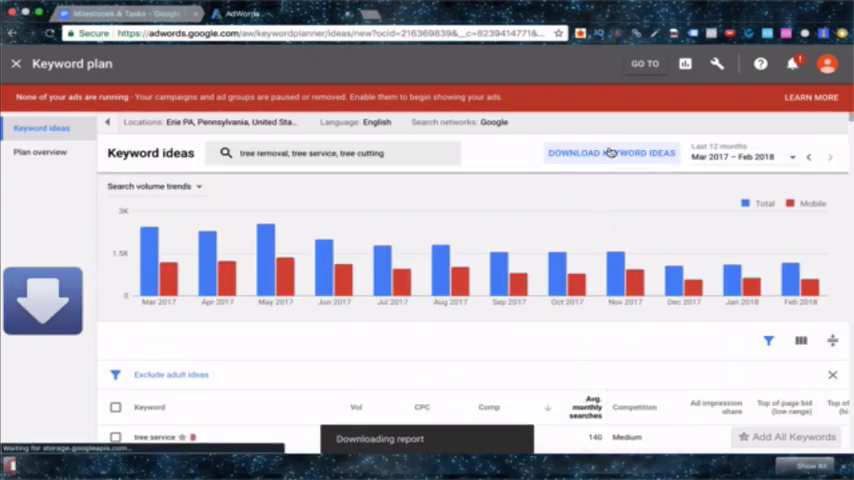
- Upload the downloaded keyword CSV into the Video Content folder and view it as a spreadsheet
{"action": "left_click", "coordinate": [170, 12]}
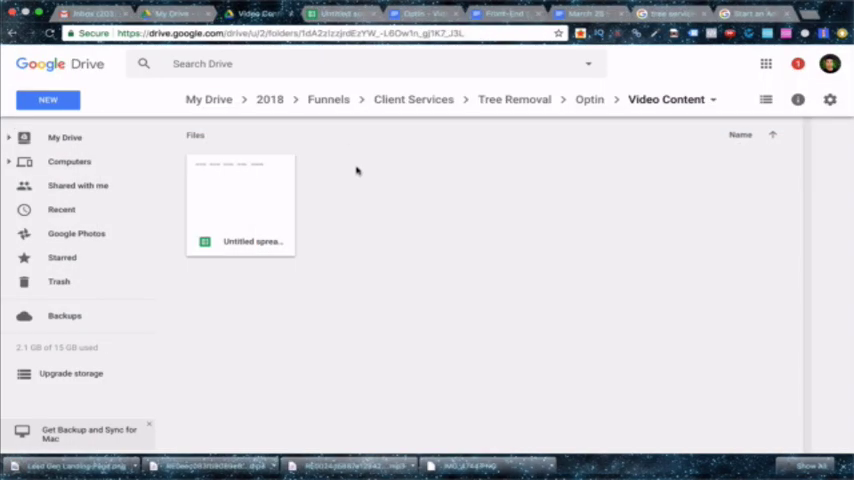
{"action": "mouse_move", "coordinate": [354, 212]}
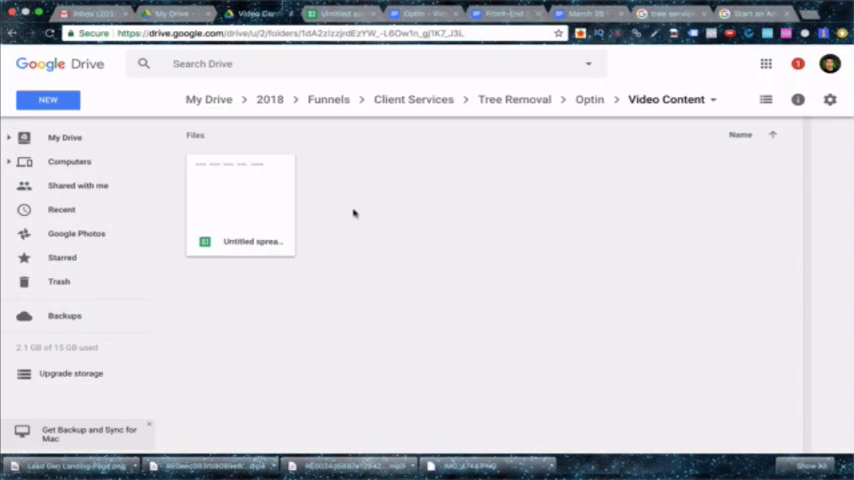
{"action": "right_click", "coordinate": [354, 212]}
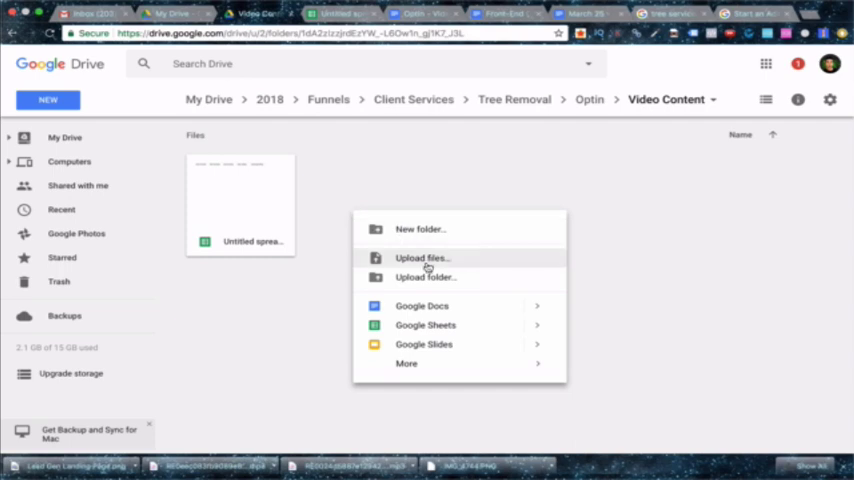
{"action": "left_click", "coordinate": [420, 258]}
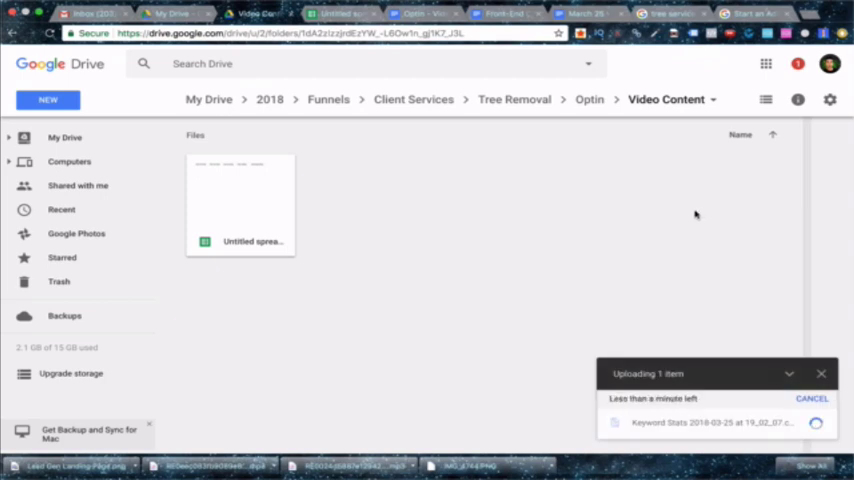
{"action": "right_click", "coordinate": [240, 200]}
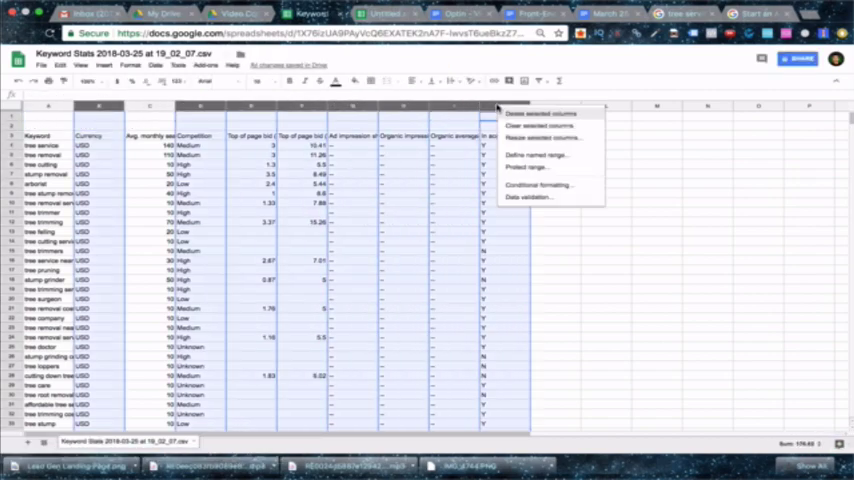
- Delete the unneeded report columns, keeping keywords and monthly searches, and copy the keyword list
{"action": "left_click", "coordinate": [544, 112]}
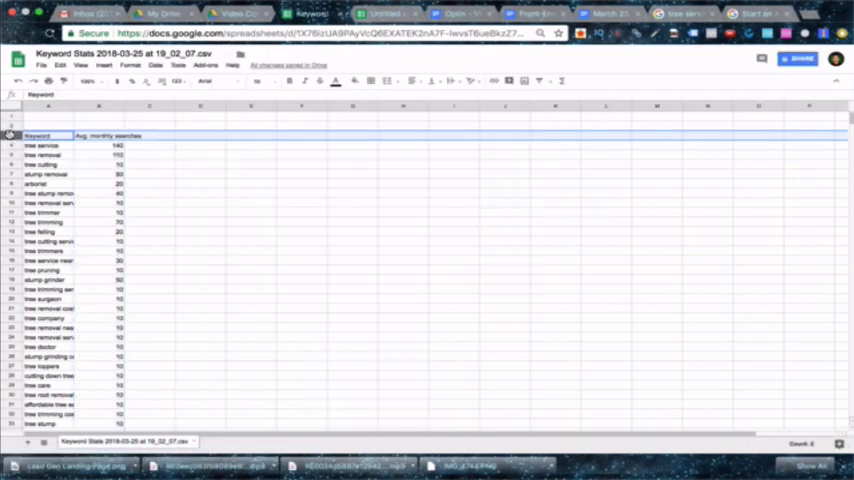
{"action": "left_click", "coordinate": [118, 136]}
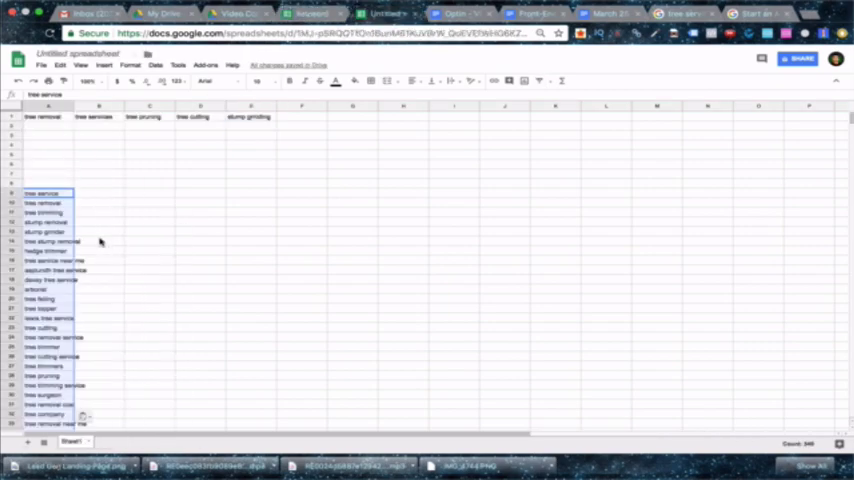
{"action": "scroll", "scroll_direction": "down", "scroll_amount": 3}
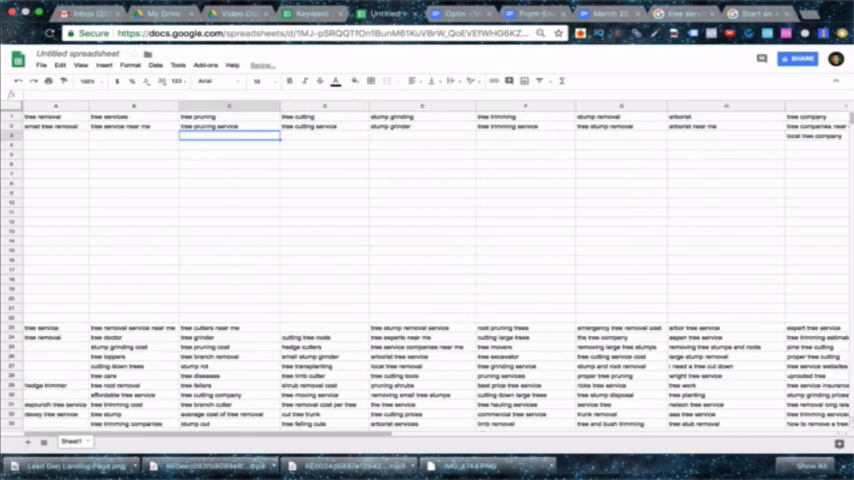
- Add 'tree pruning companies' to the pruning group and move to the BMM sheet
{"action": "type", "text": "tree pruning companies"}
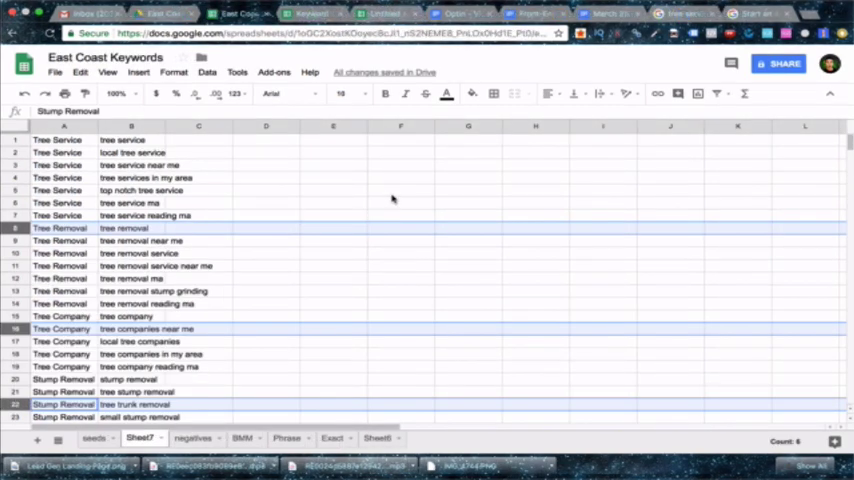
{"action": "left_click", "coordinate": [340, 12]}
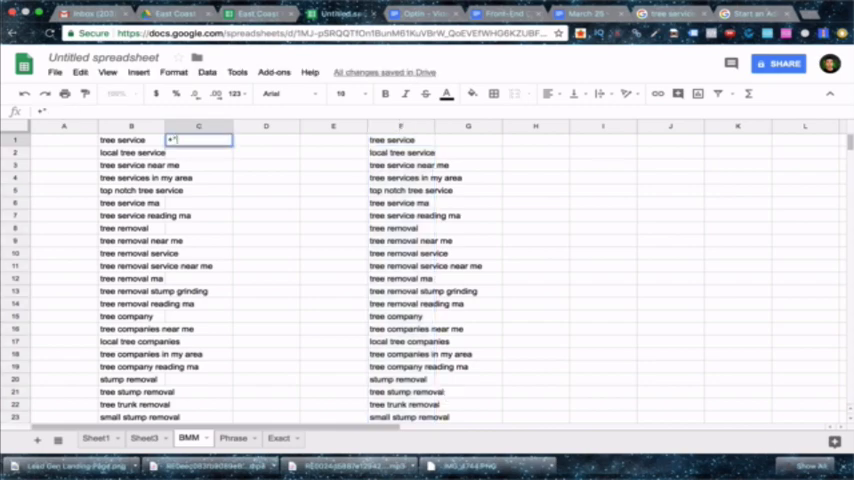
- Prefix every BMM keyword with a + using a formula filled down the column
{"action": "type", "text": "+tree service"}
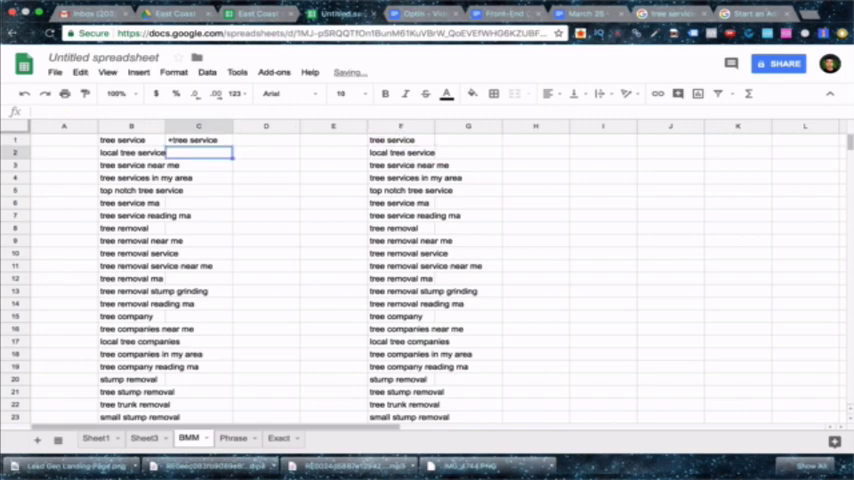
{"action": "left_click", "coordinate": [198, 140]}
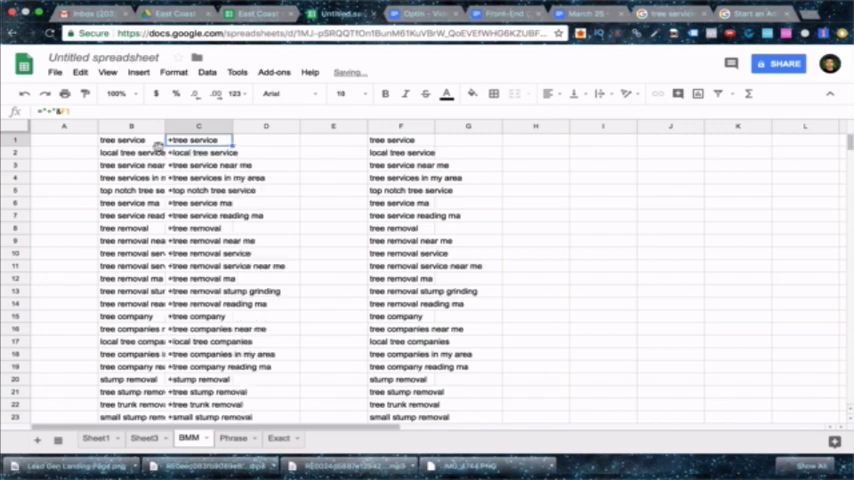
{"action": "scroll", "scroll_direction": "down", "scroll_amount": 3}
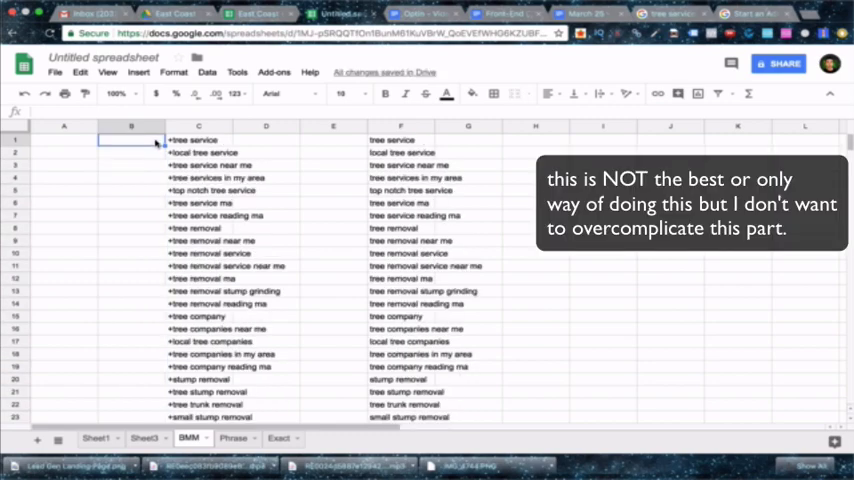
- Replace all spaces with ' +' on this sheet only so each word carries a plus sign
{"action": "key", "text": "ctrl+f"}
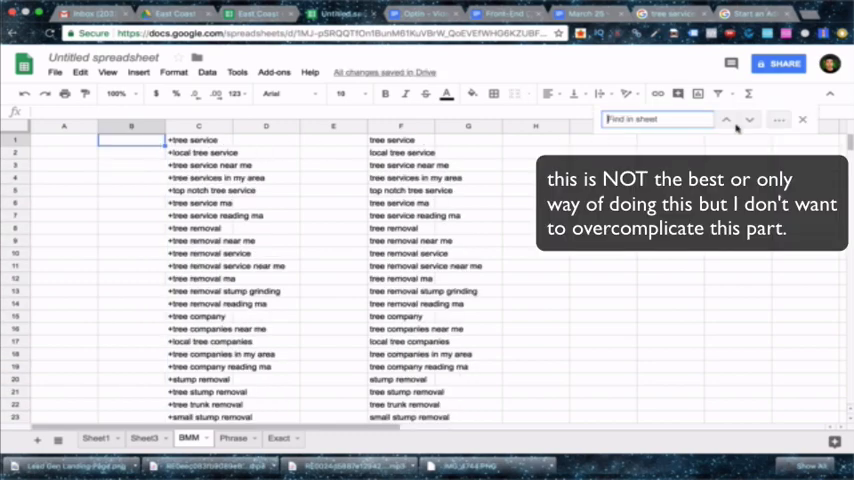
{"action": "mouse_move", "coordinate": [780, 120]}
{"action": "type", "text": "+"}
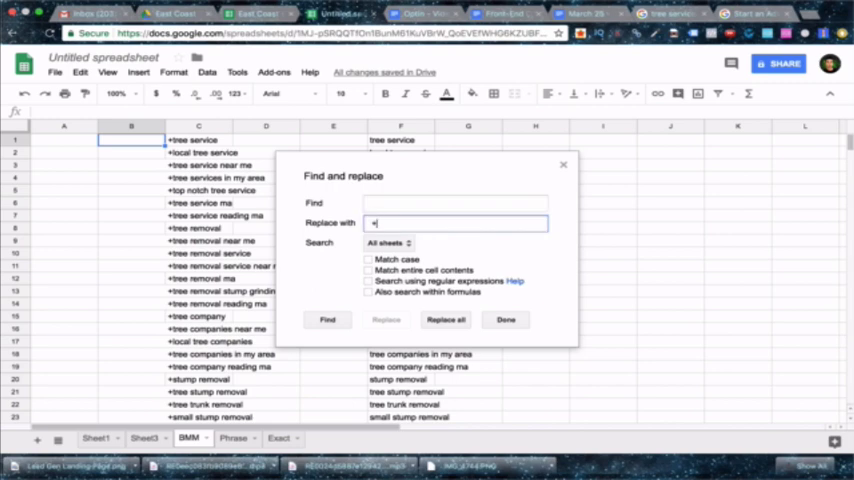
{"action": "left_click", "coordinate": [390, 244]}
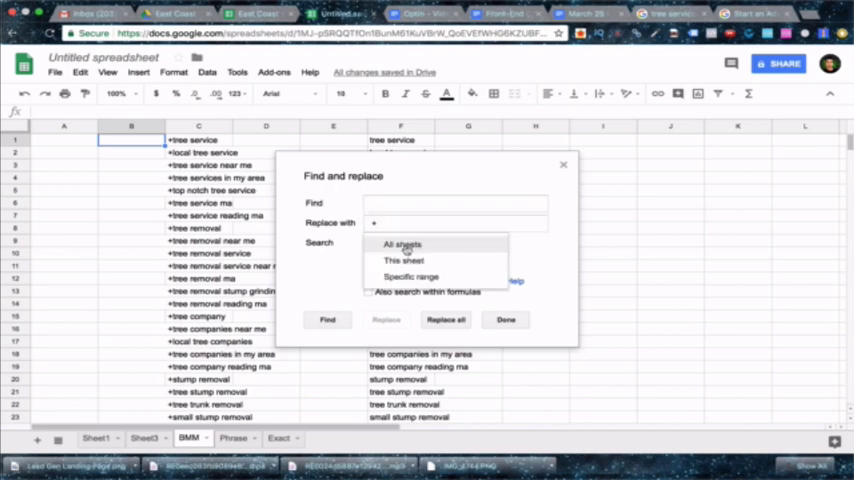
{"action": "left_click", "coordinate": [390, 244]}
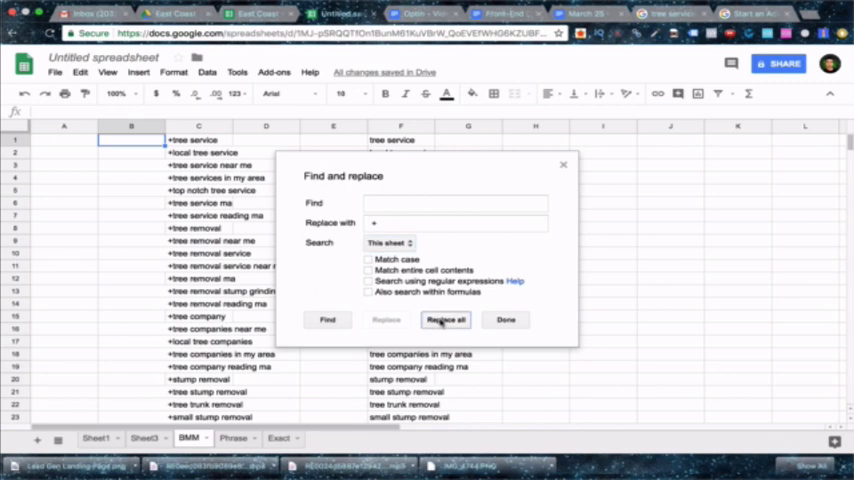
{"action": "left_click", "coordinate": [444, 320]}
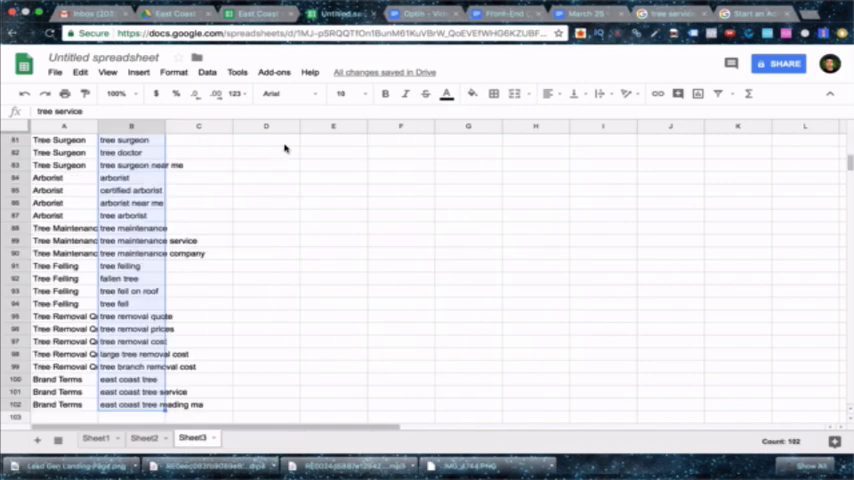
- Wrap each keyword in quotes or brackets with =CONCATENATE(A1,B1,C1) filled down column E
{"action": "scroll", "scroll_direction": "up", "scroll_amount": 3}
{"action": "type", "text": "\""}
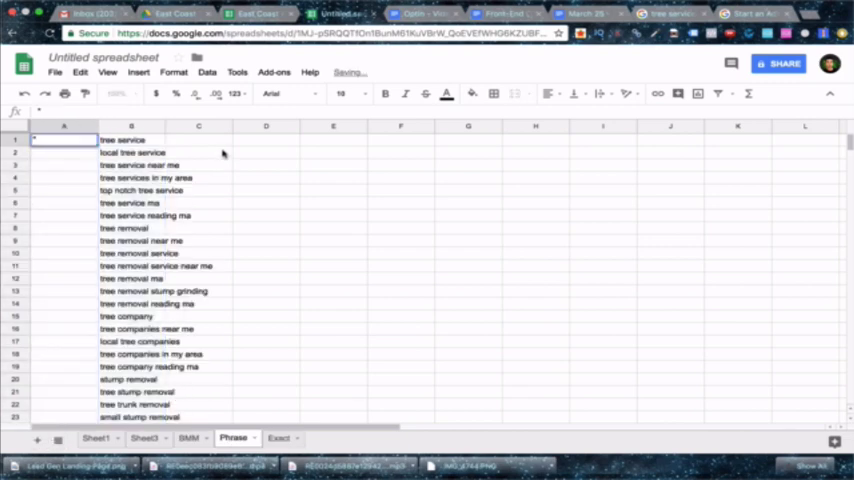
{"action": "left_click", "coordinate": [198, 140]}
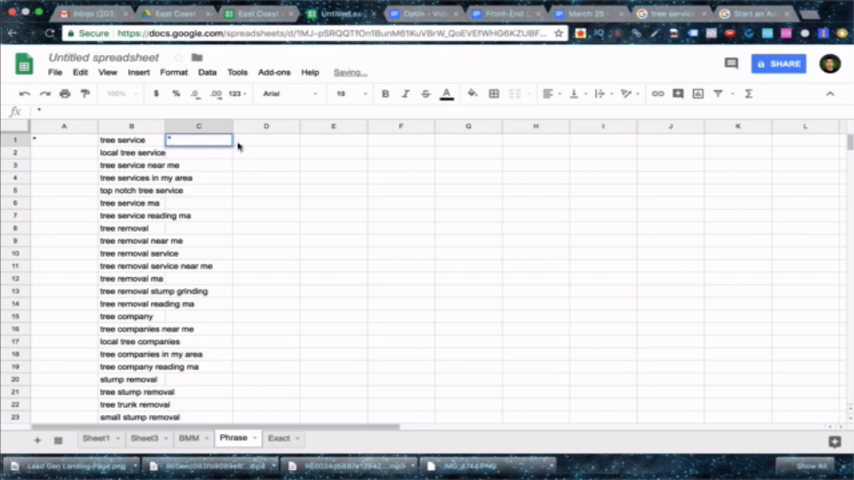
{"action": "left_click", "coordinate": [332, 140]}
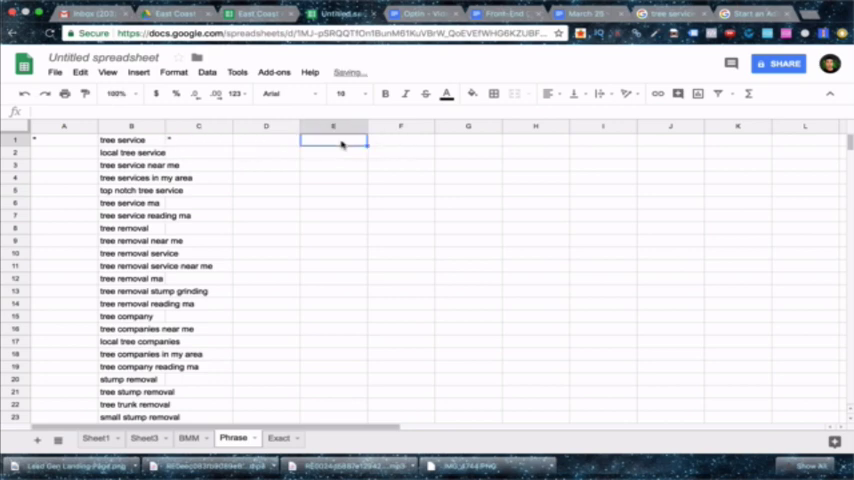
{"action": "type", "text": "=CONCATENATE(A1,B1,C1"}
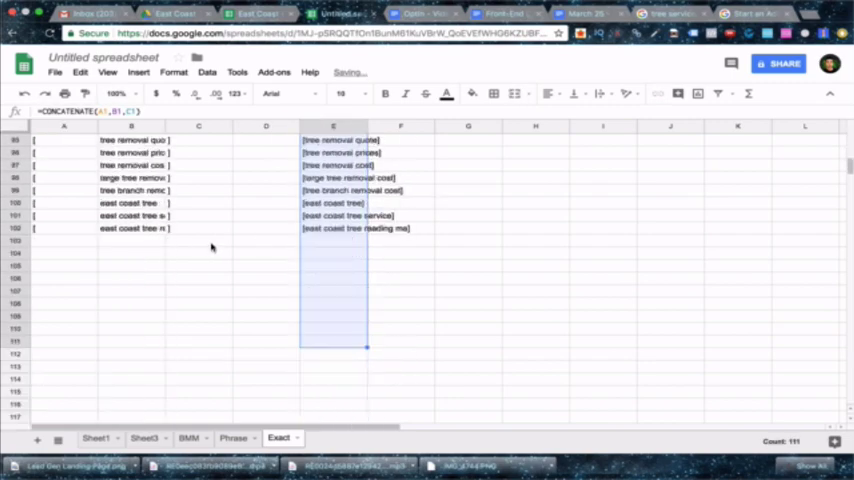
- Copy the ad group name column from Sheet3 and bring it to the BMM keywords tab
{"action": "left_click", "coordinate": [144, 436]}
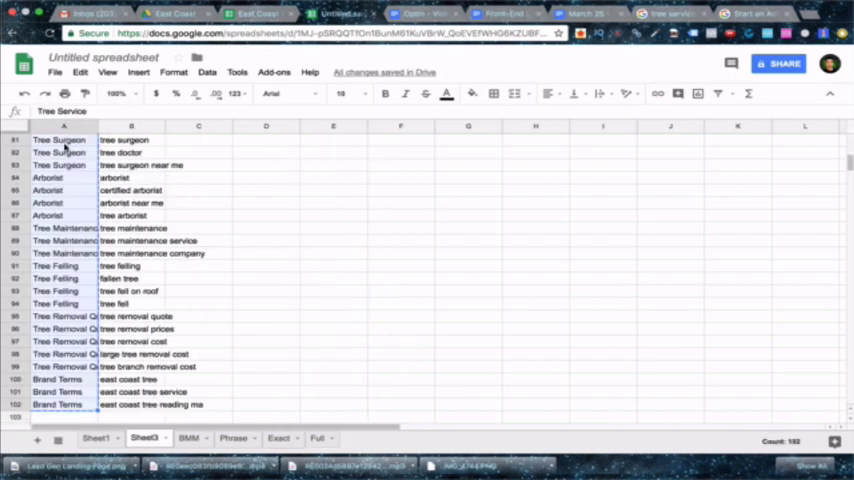
{"action": "right_click", "coordinate": [132, 140]}
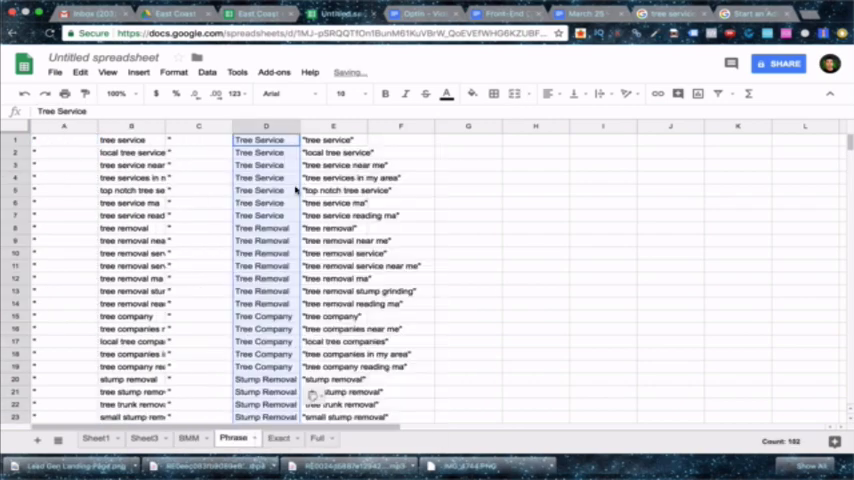
{"action": "left_click", "coordinate": [280, 436]}
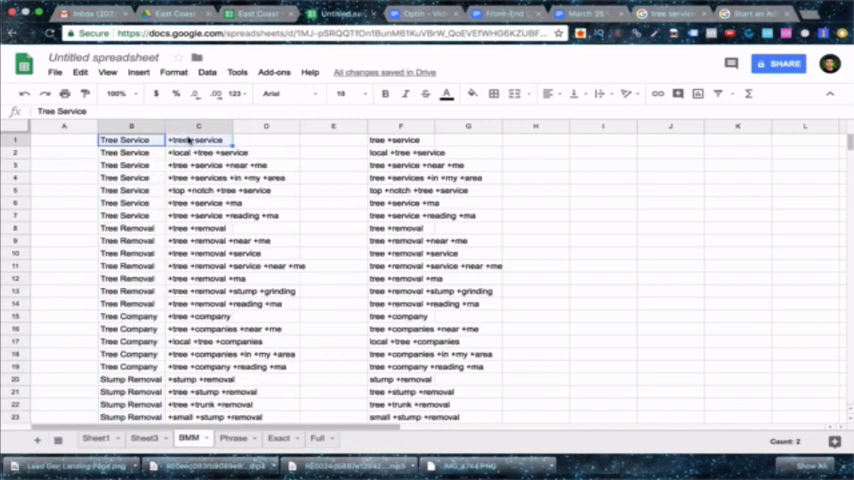
- Paste the ad group names below the existing list on the Full tab
{"action": "scroll", "scroll_direction": "down", "scroll_amount": 3}
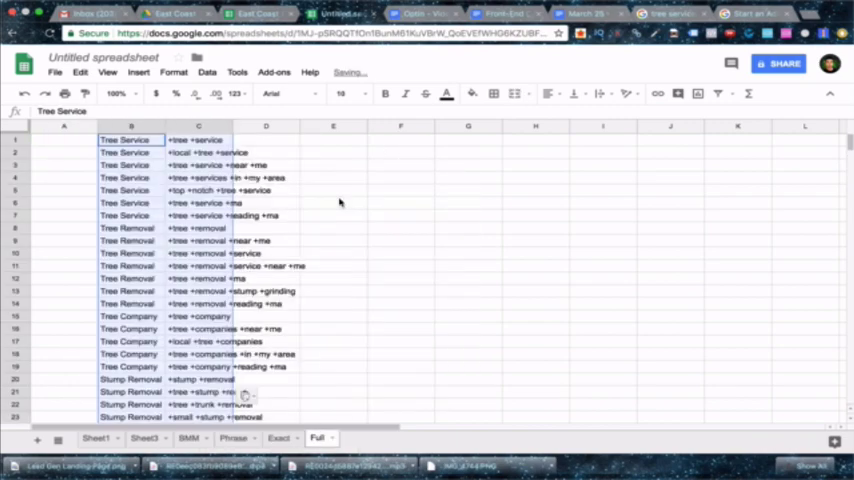
{"action": "scroll", "scroll_direction": "down", "scroll_amount": 3}
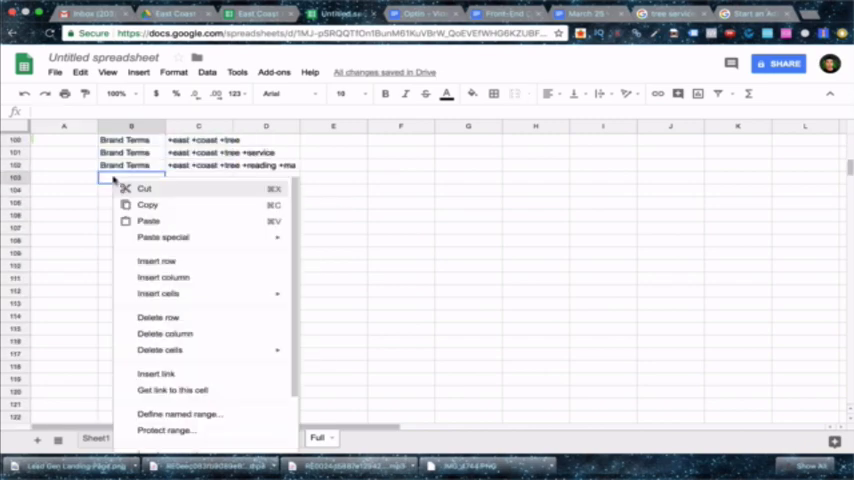
{"action": "mouse_move", "coordinate": [148, 220]}
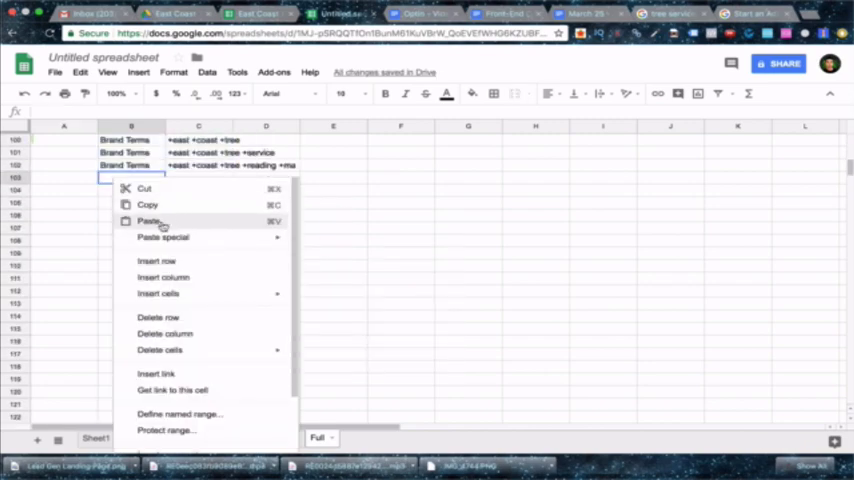
{"action": "left_click", "coordinate": [148, 220]}
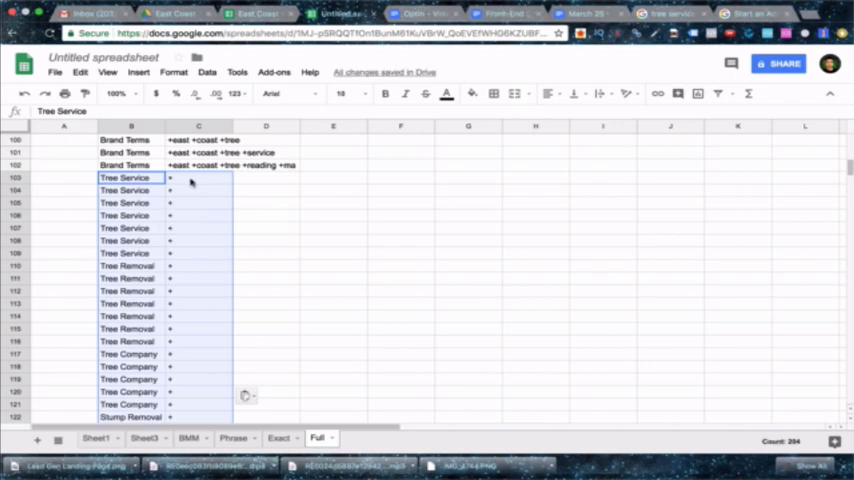